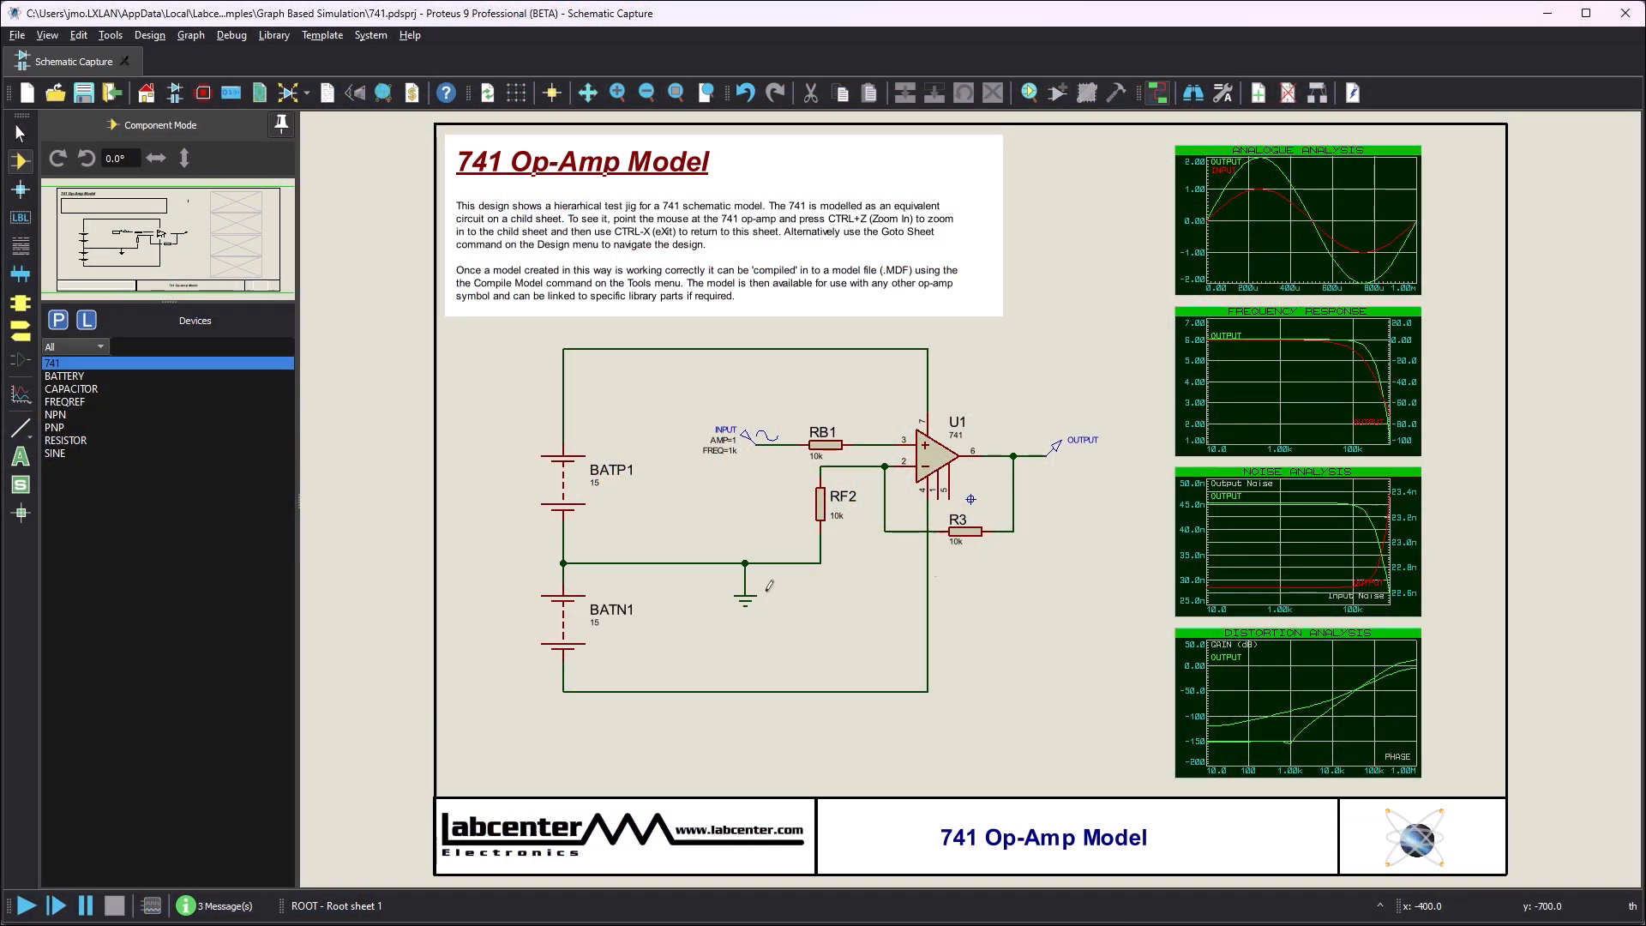
pyautogui.moveTo(28, 902)
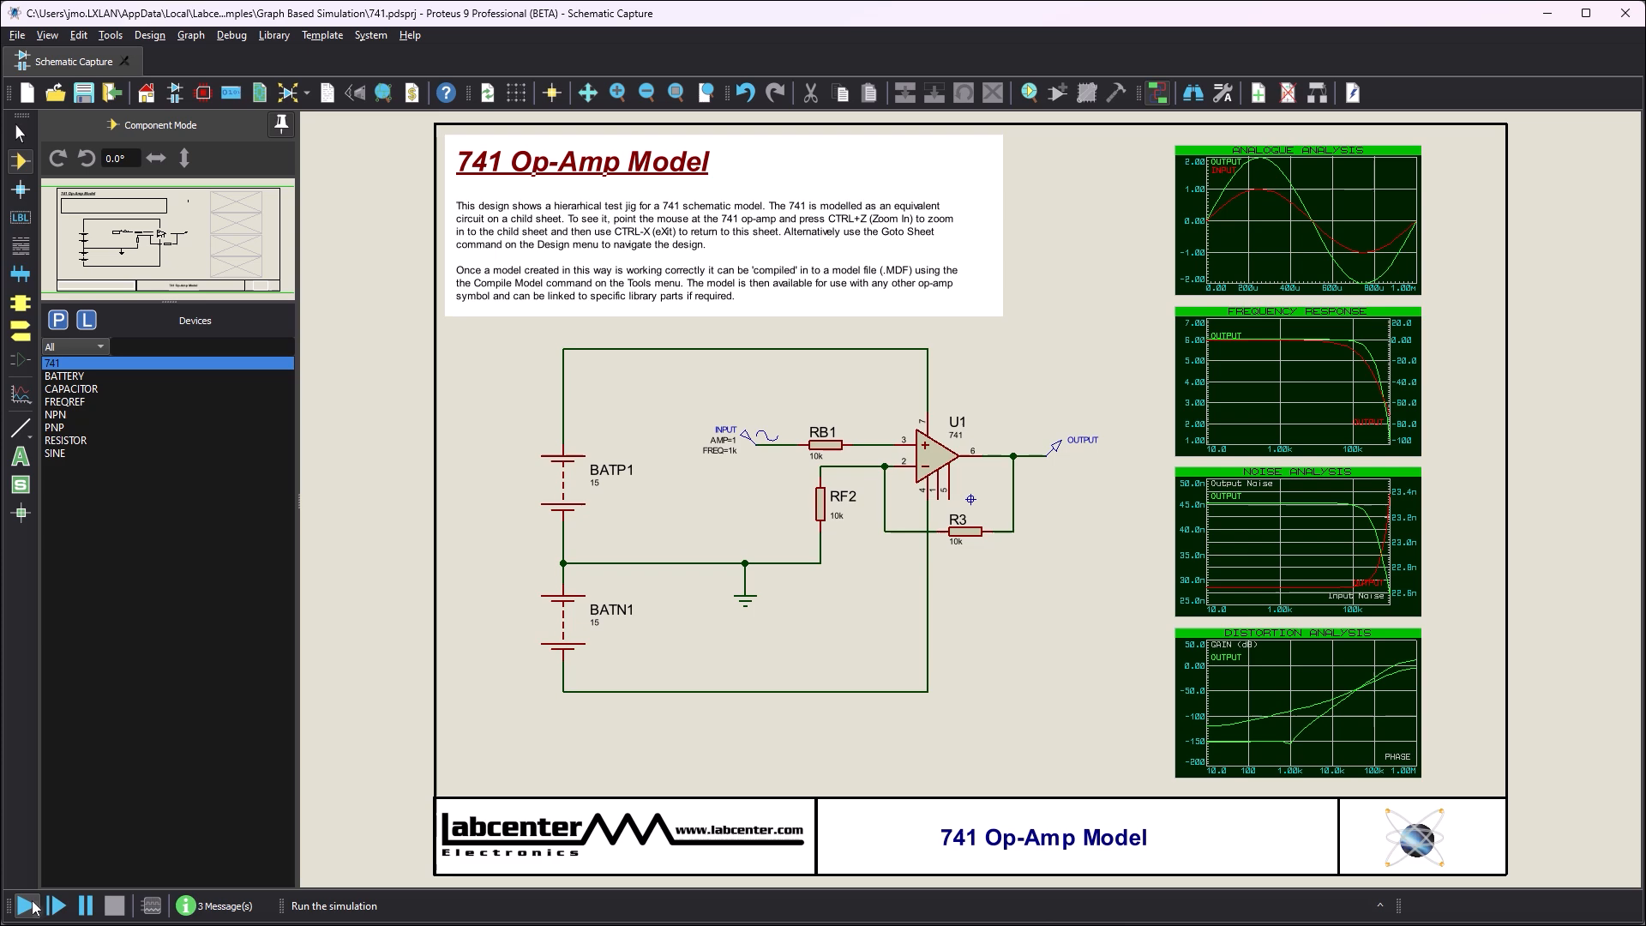
# Step: Start the 741 op-amp simulation so the OUTPUT probe reads a live voltage
pyautogui.click(27, 902)
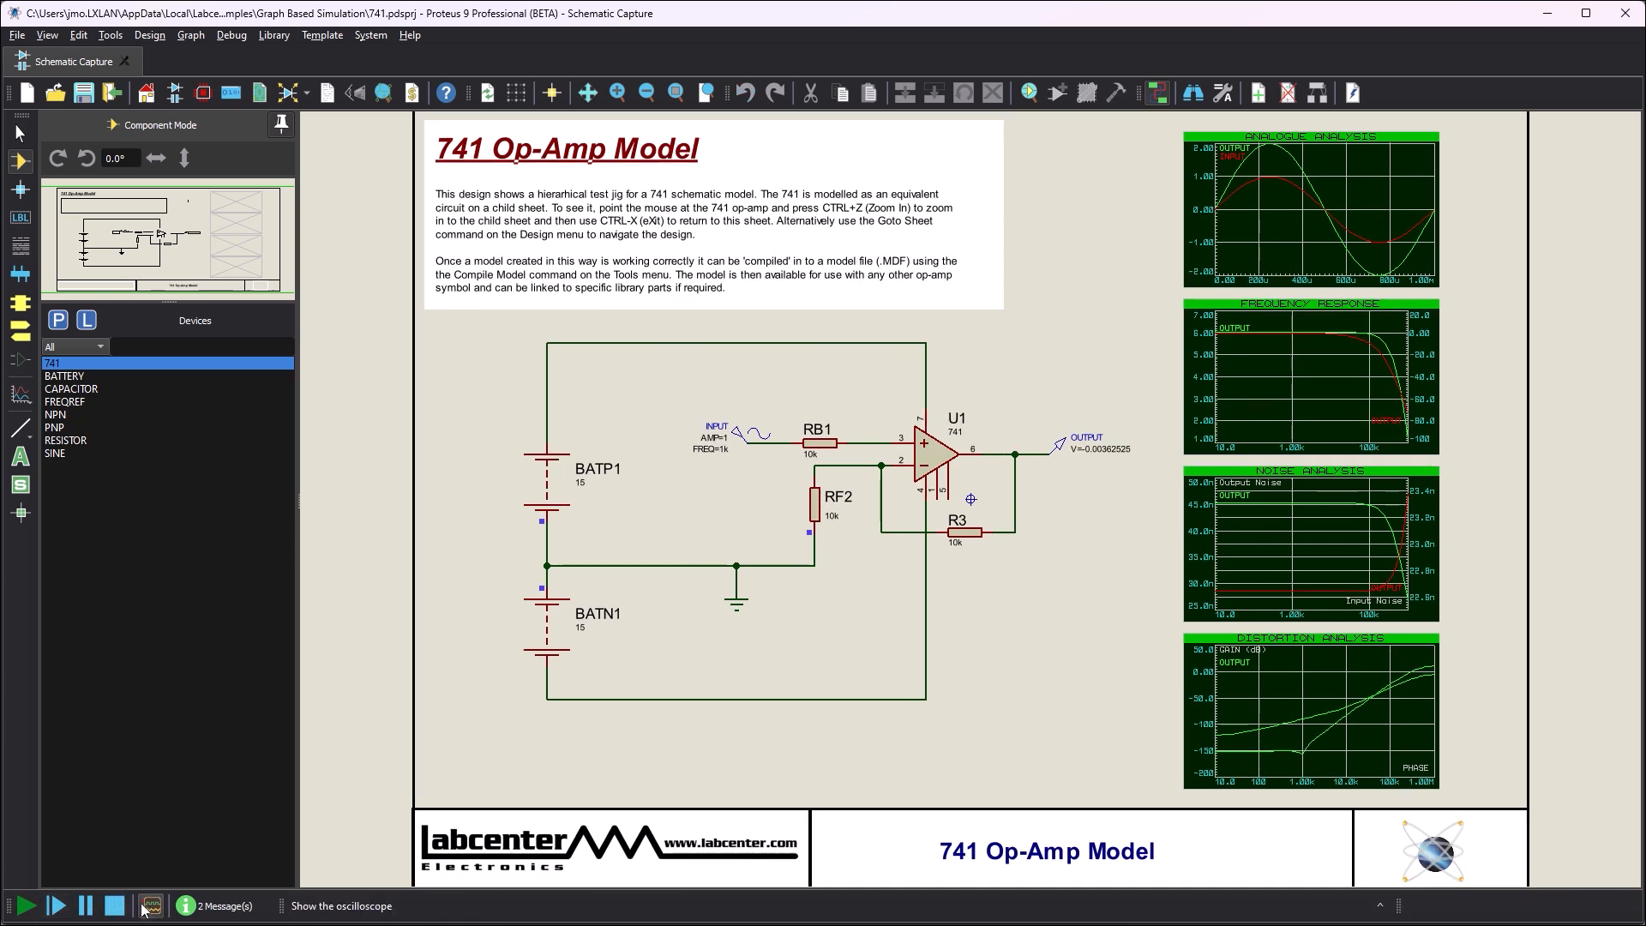
# Step: Show the System Scope panel and run the simulation to trace the OUTPUT sine wave
pyautogui.click(154, 905)
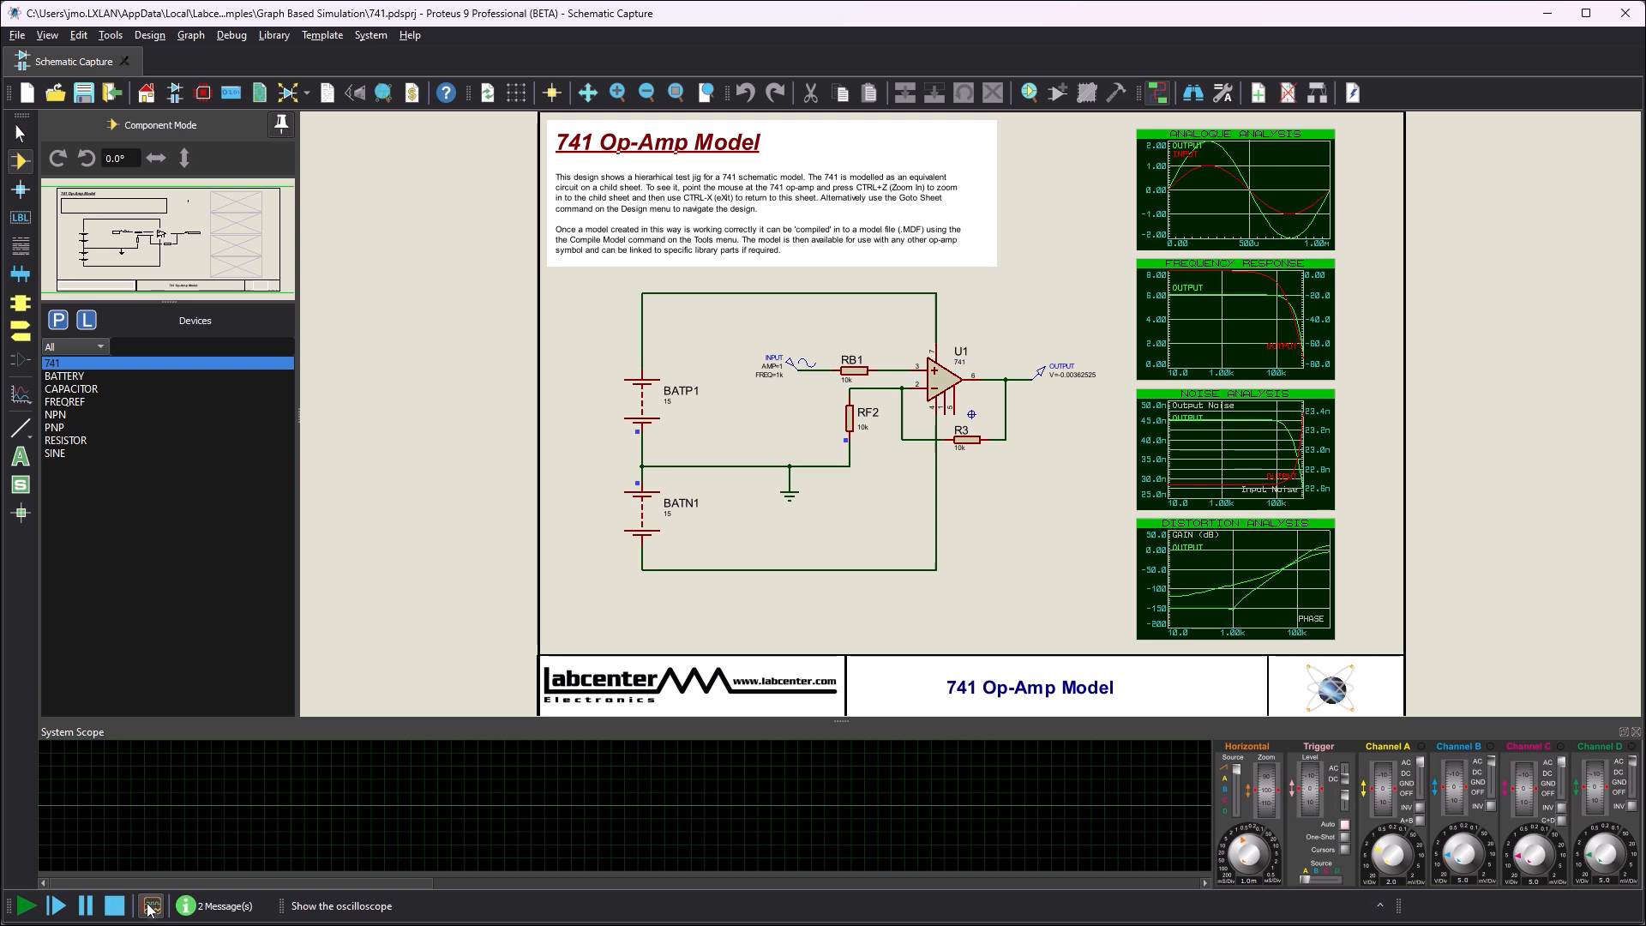
pyautogui.click(28, 904)
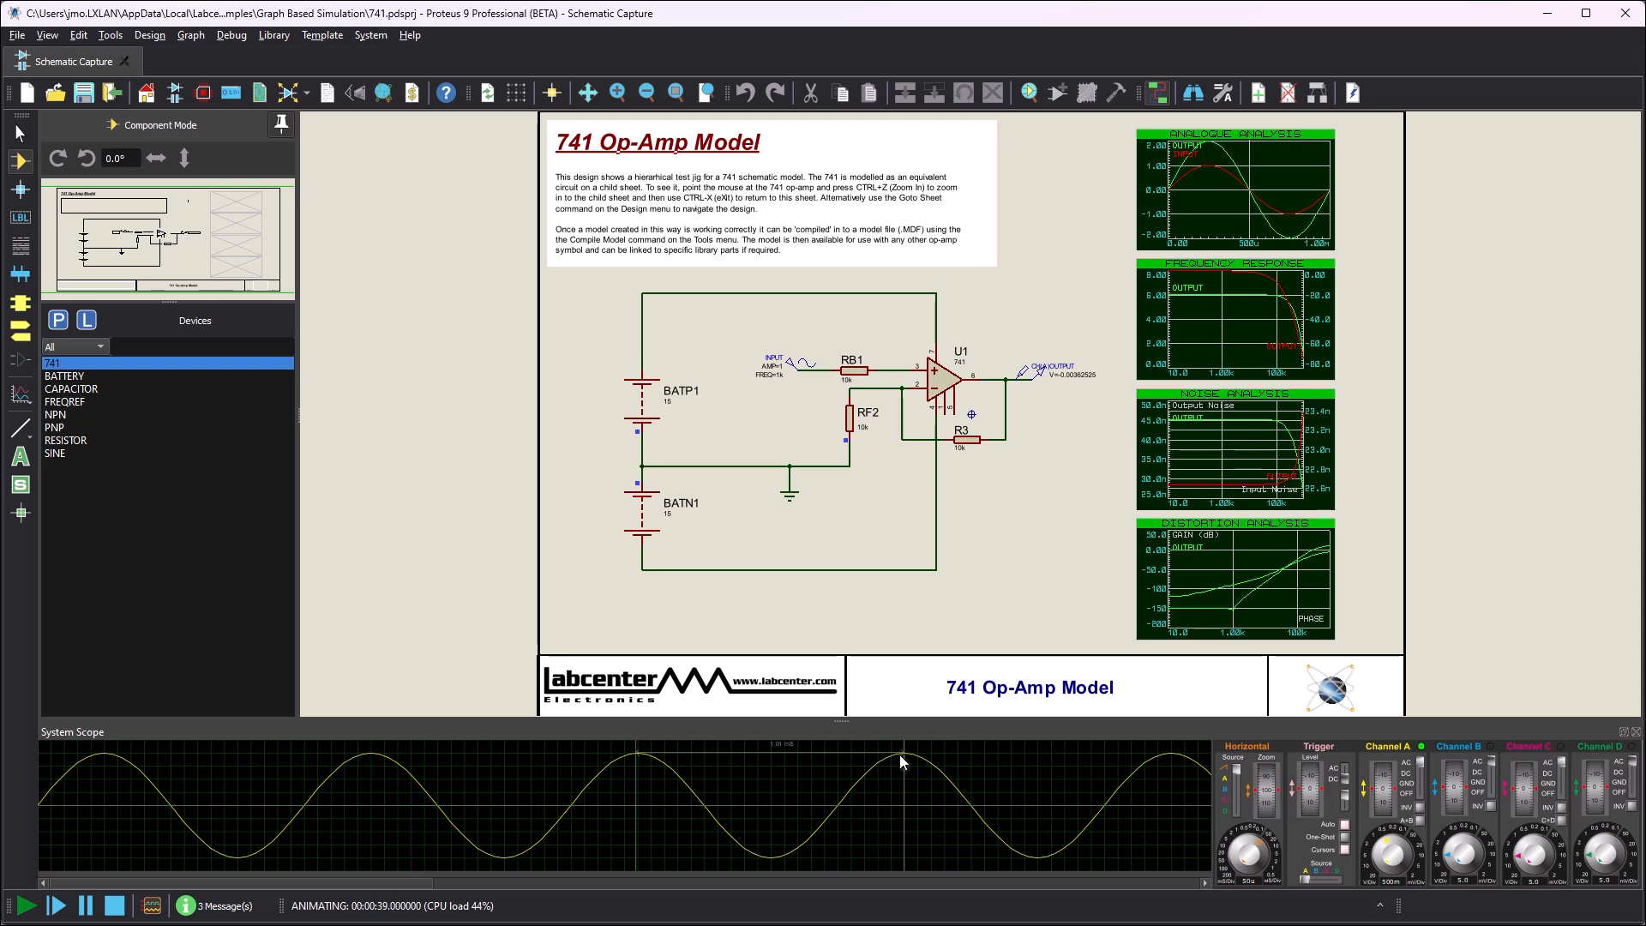
pyautogui.moveTo(509, 818)
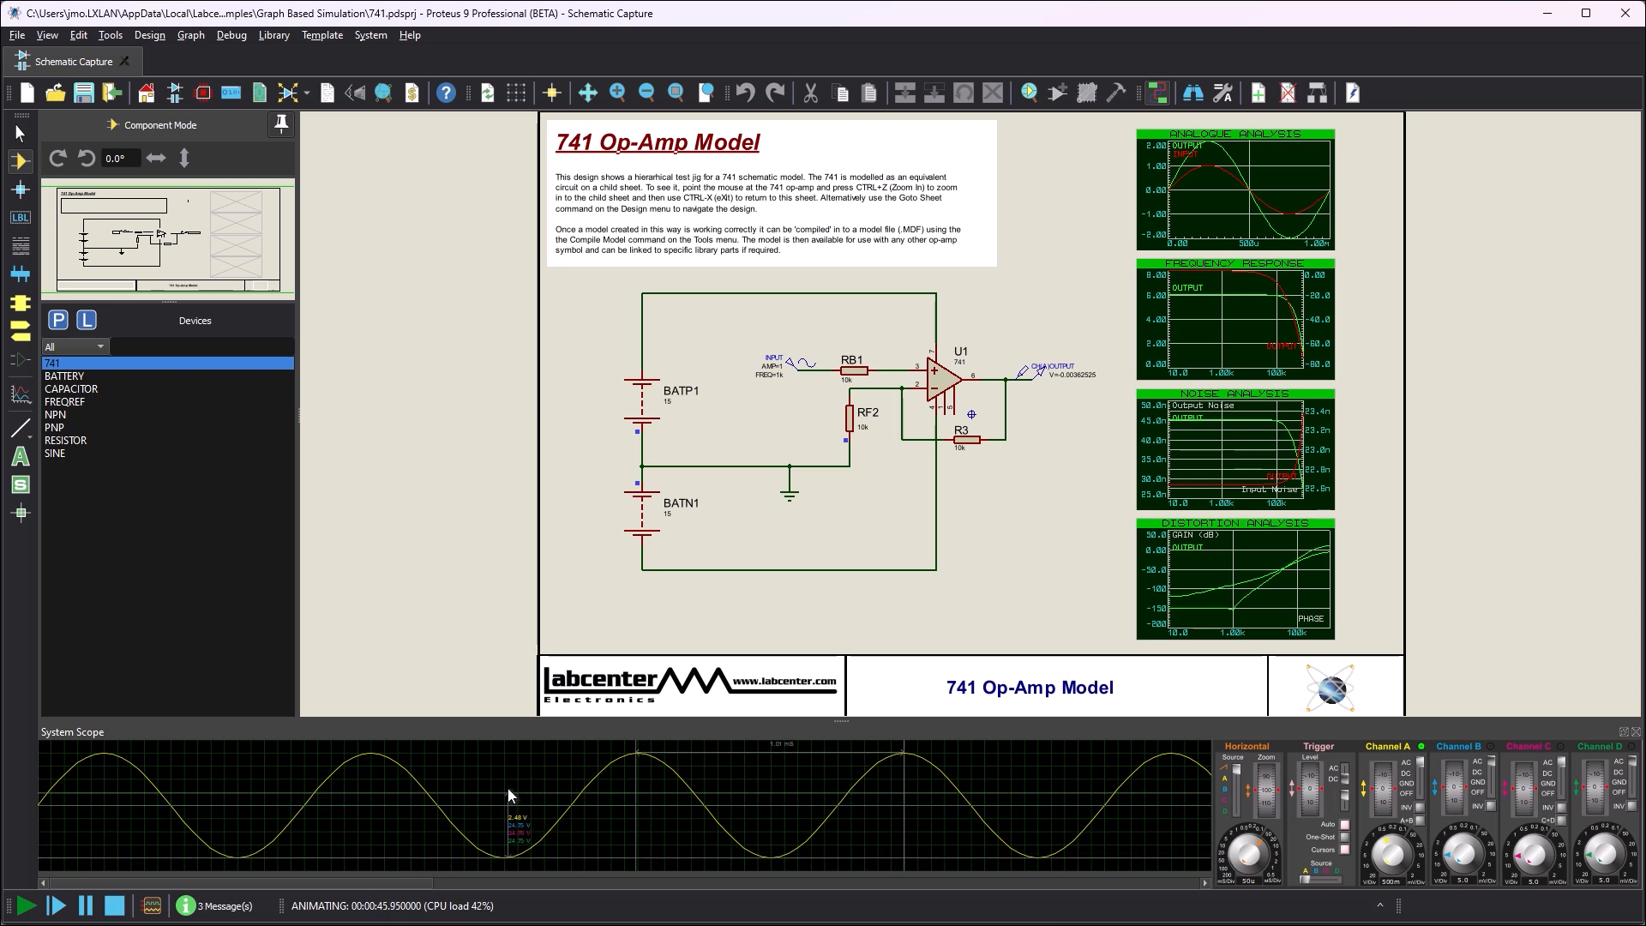